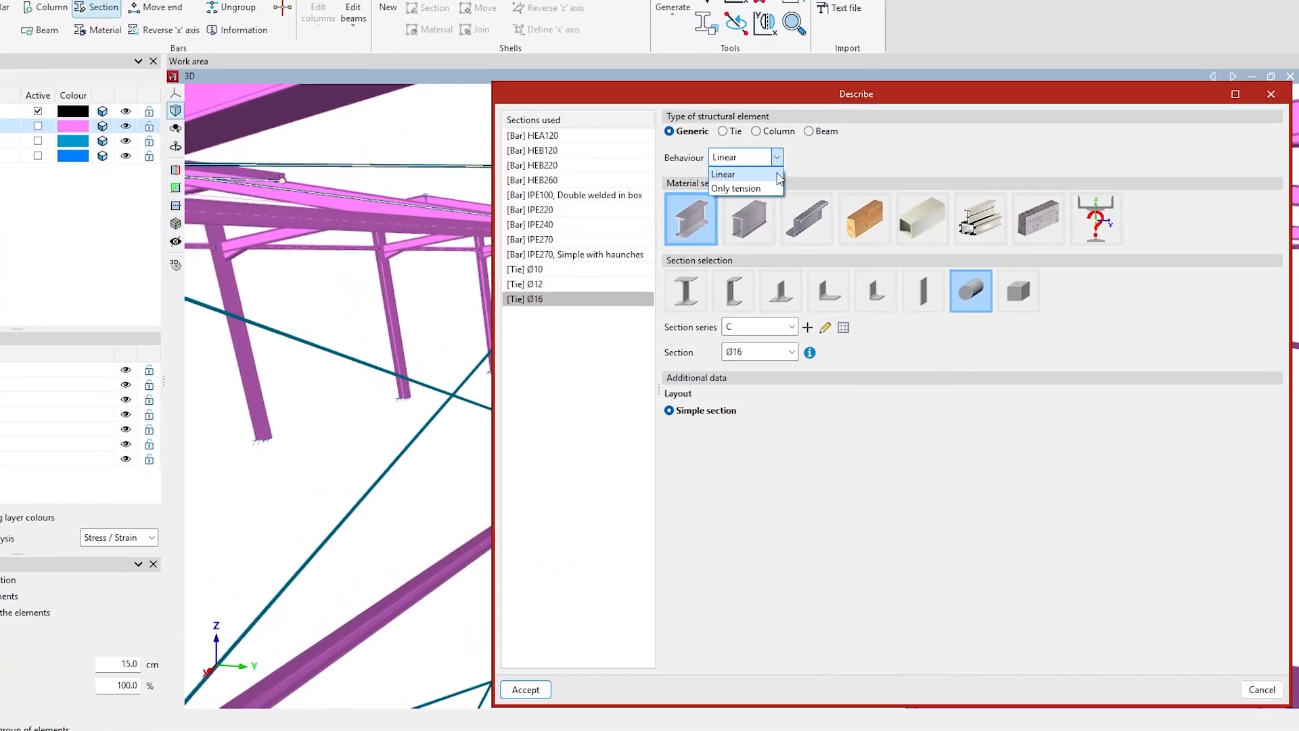
Set the Ø16 tie to Only tension behaviour with prestressing stress enabled
click(736, 188)
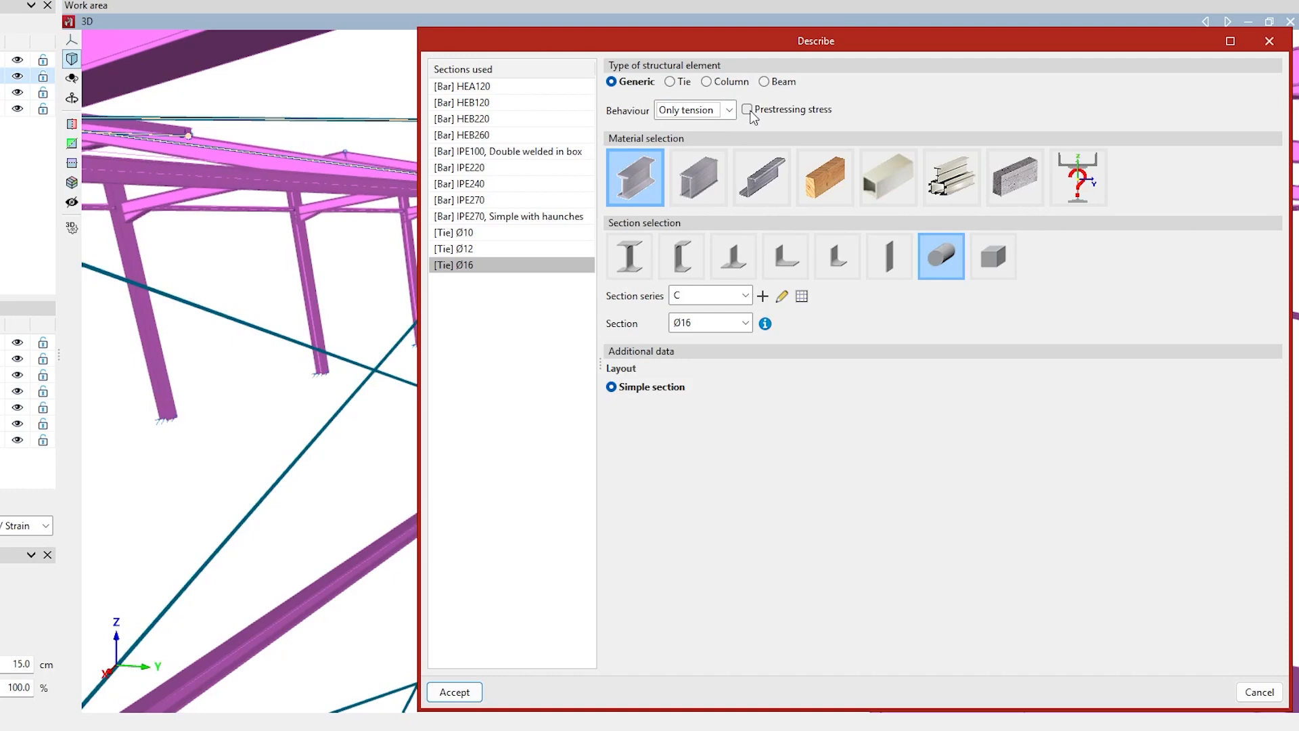
click(746, 108)
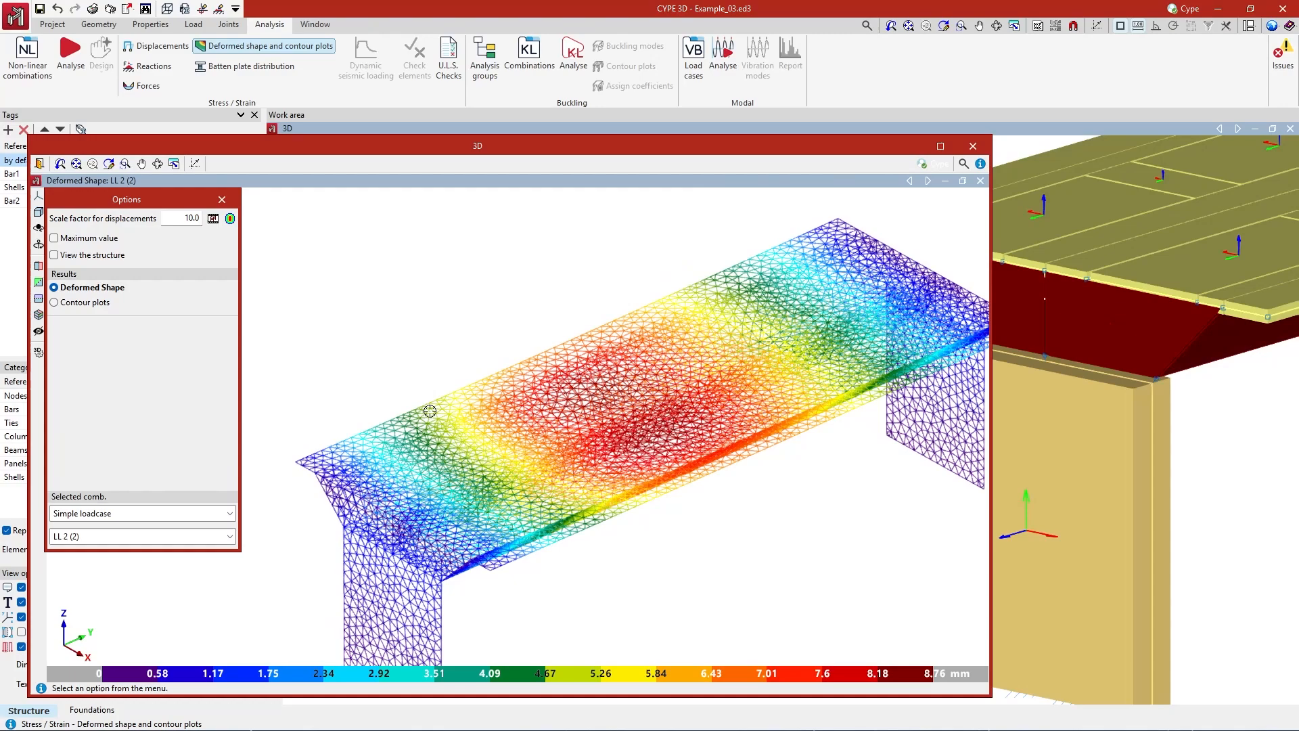
Show the Window ribbon options for arranging the truss model's work area
click(54, 291)
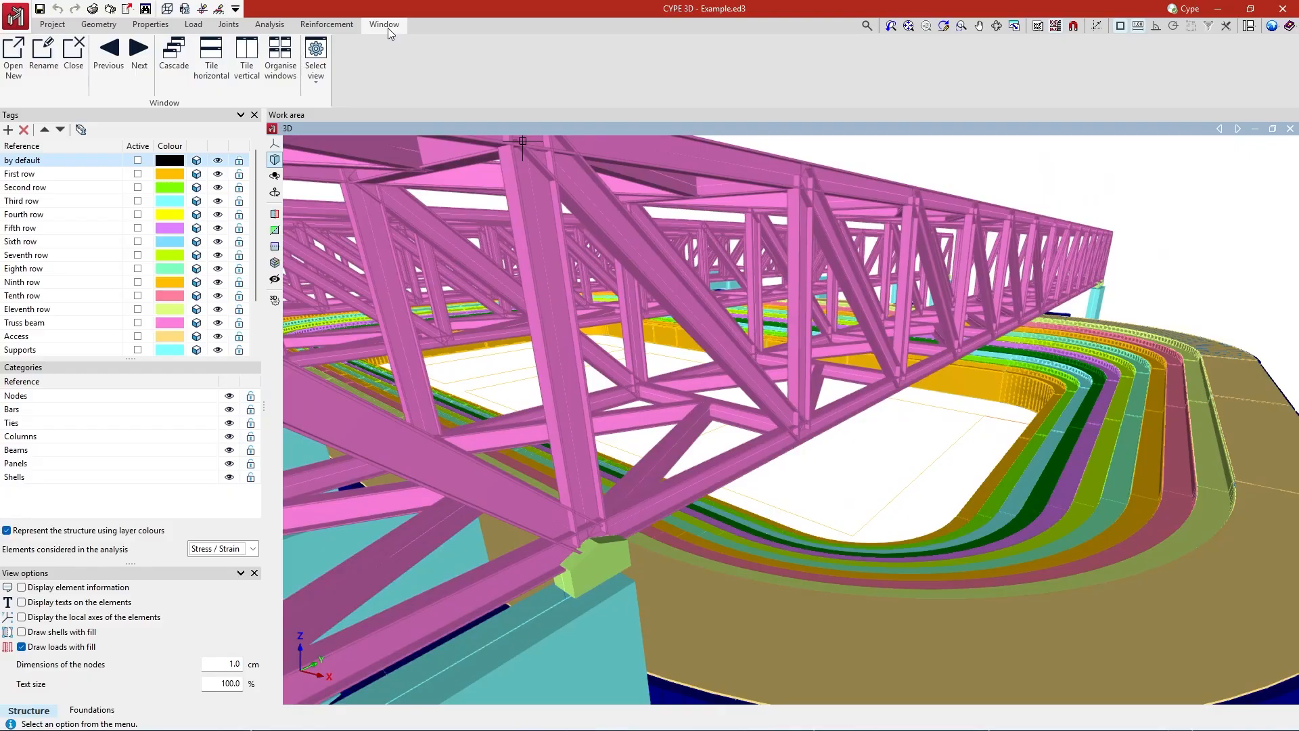
Show the project's General data with codes, materials and foundation soil settings
click(211, 59)
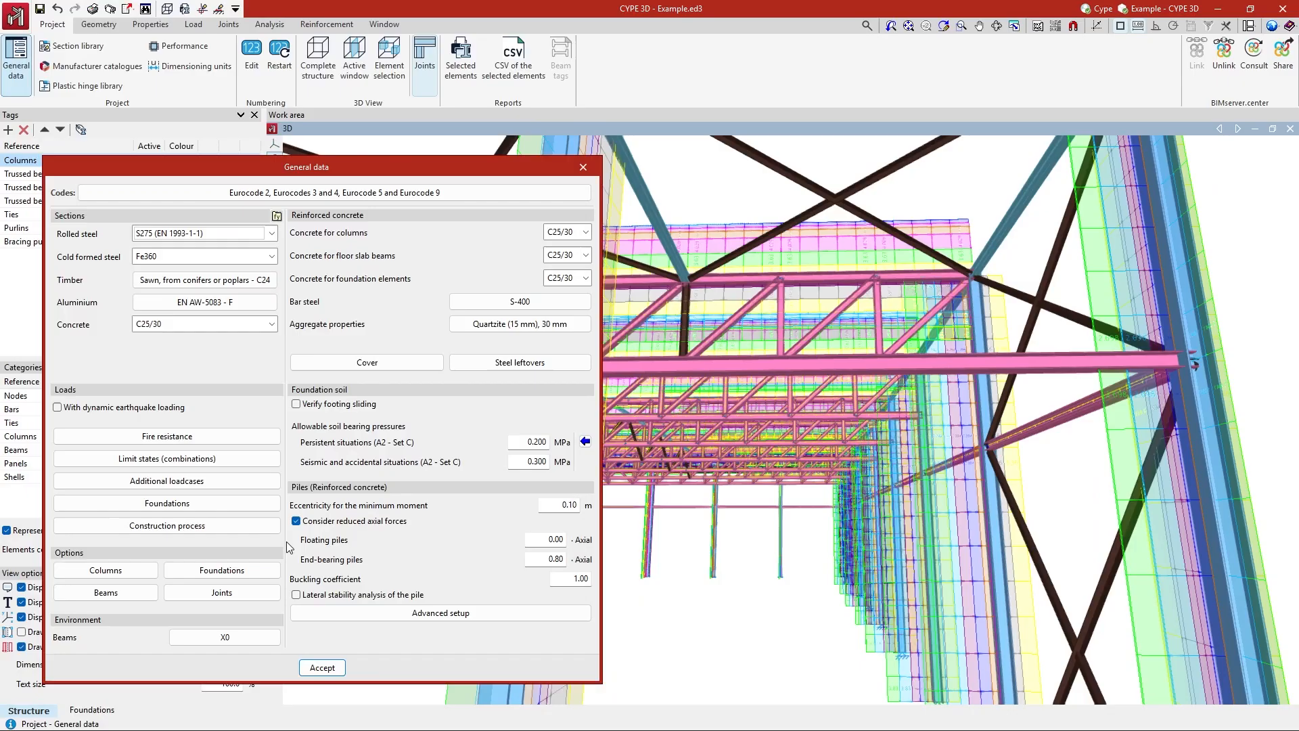
Review the load combination Situations report, scrolling through its contents
click(165, 458)
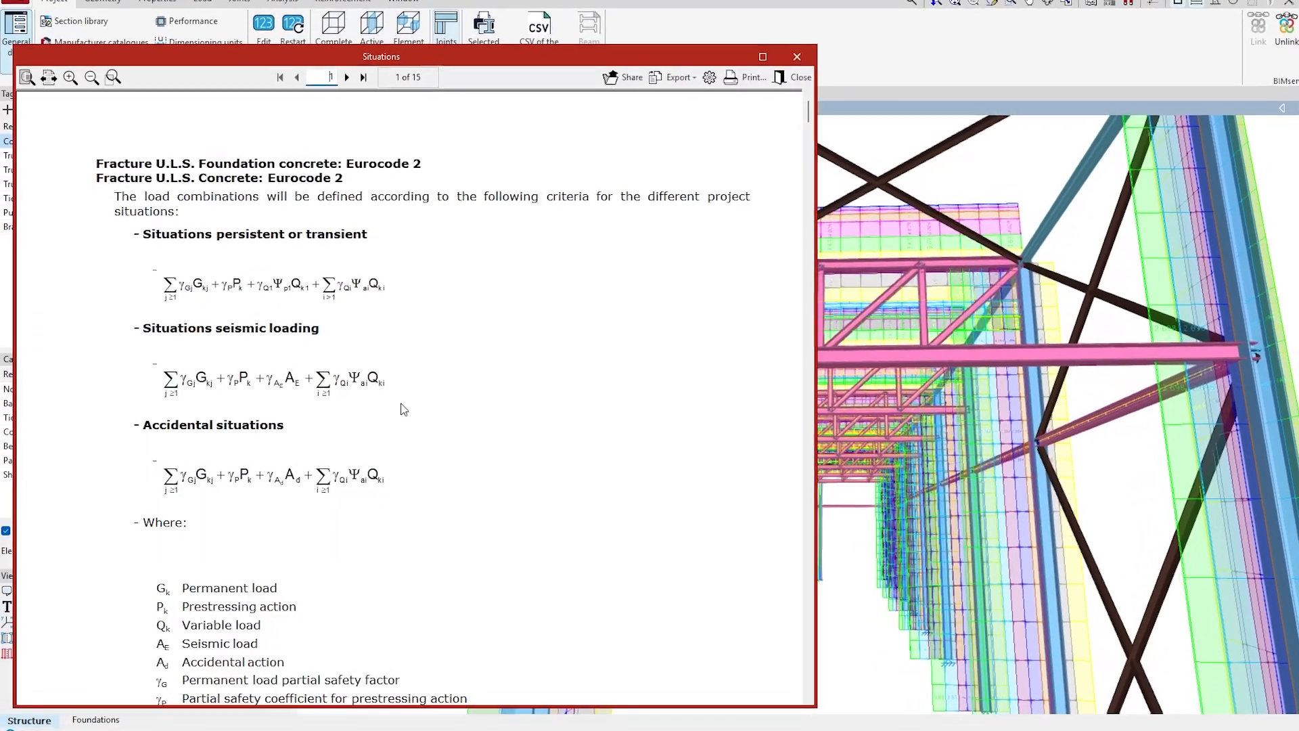
scroll(down, 3)
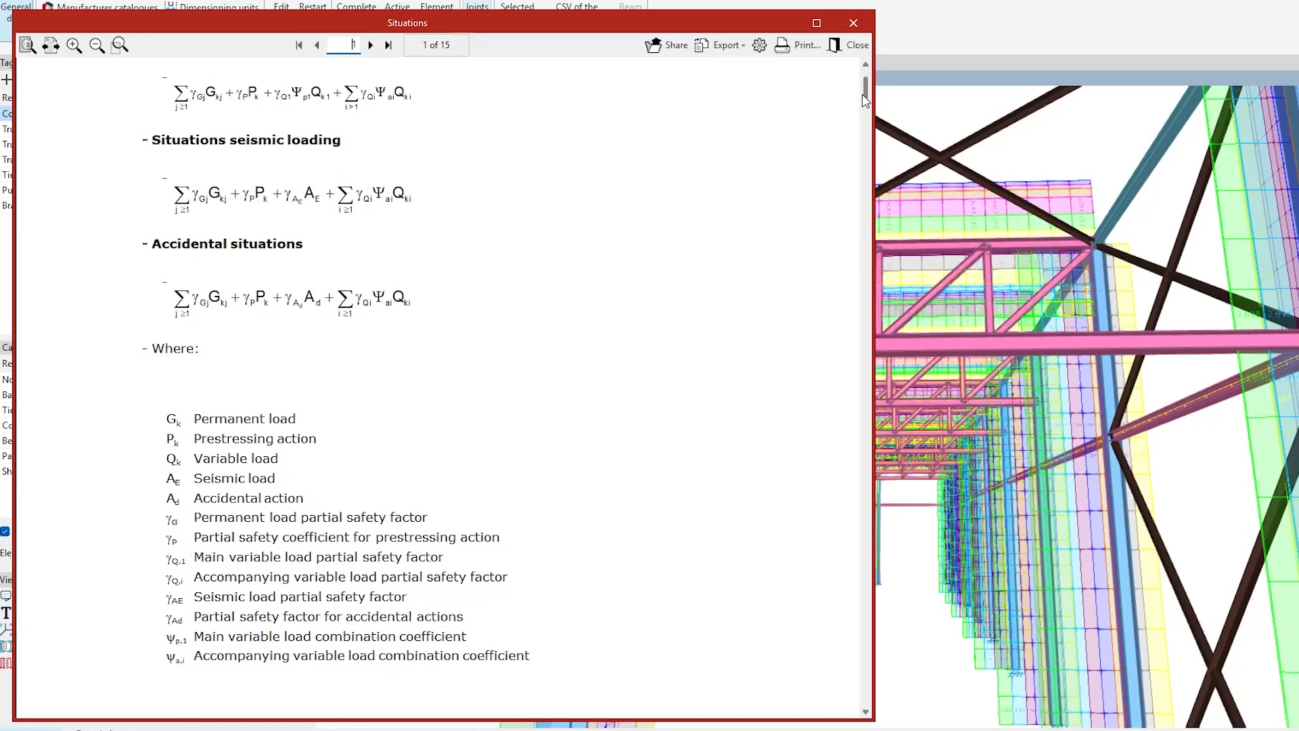
scroll(down, 3)
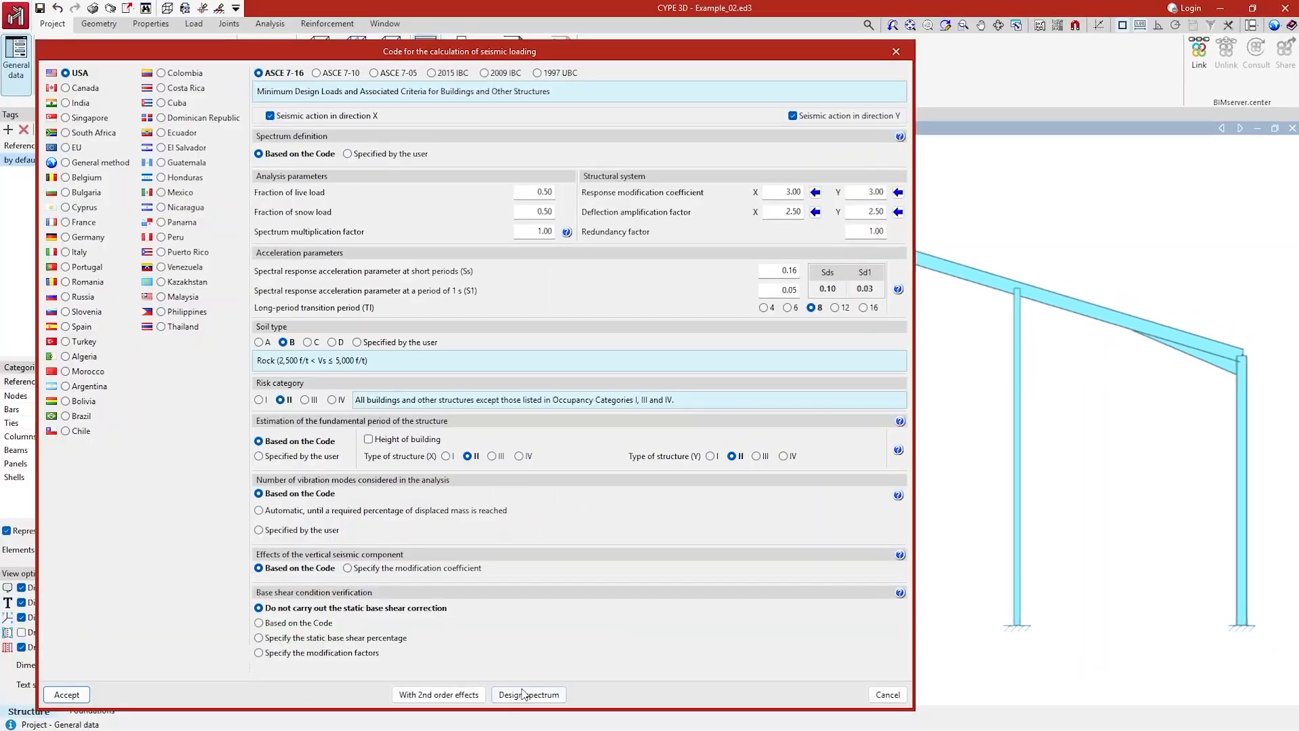
Plot the ASCE 7-16 design spectrum, then check a bar's ULS shear in Y
click(529, 694)
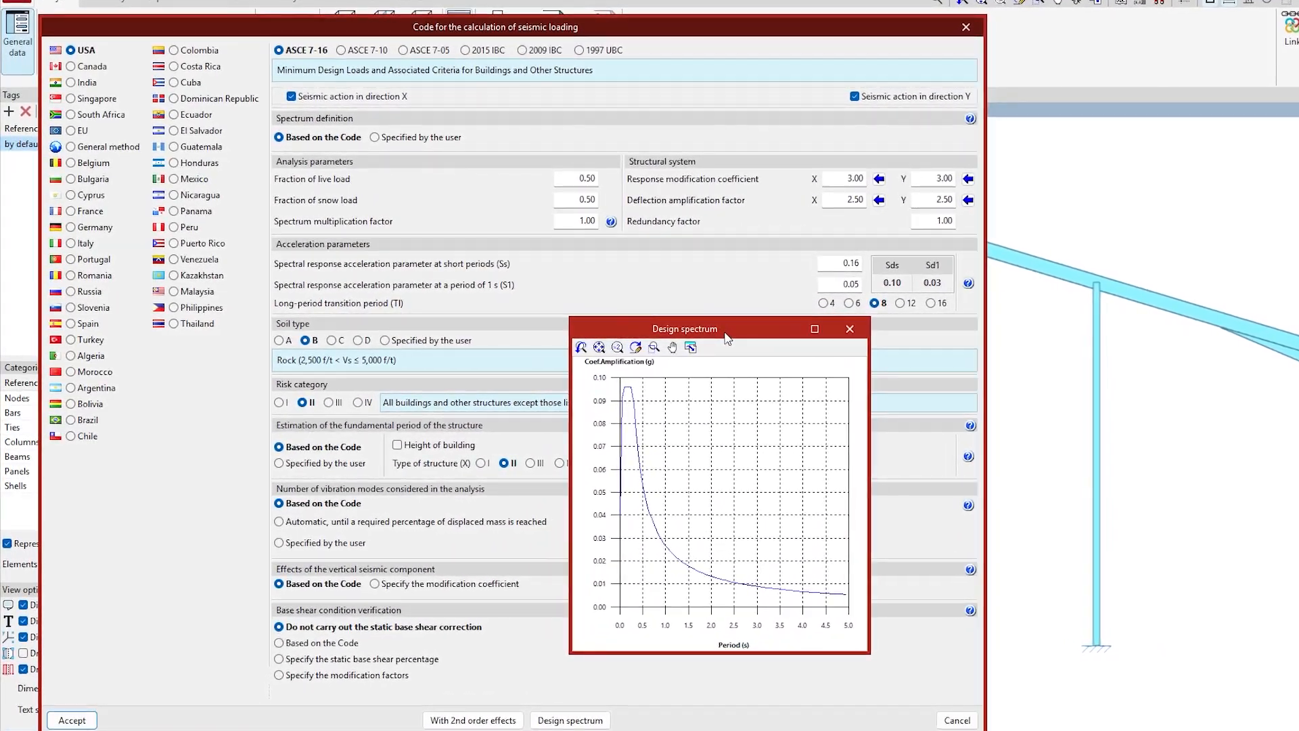
click(72, 718)
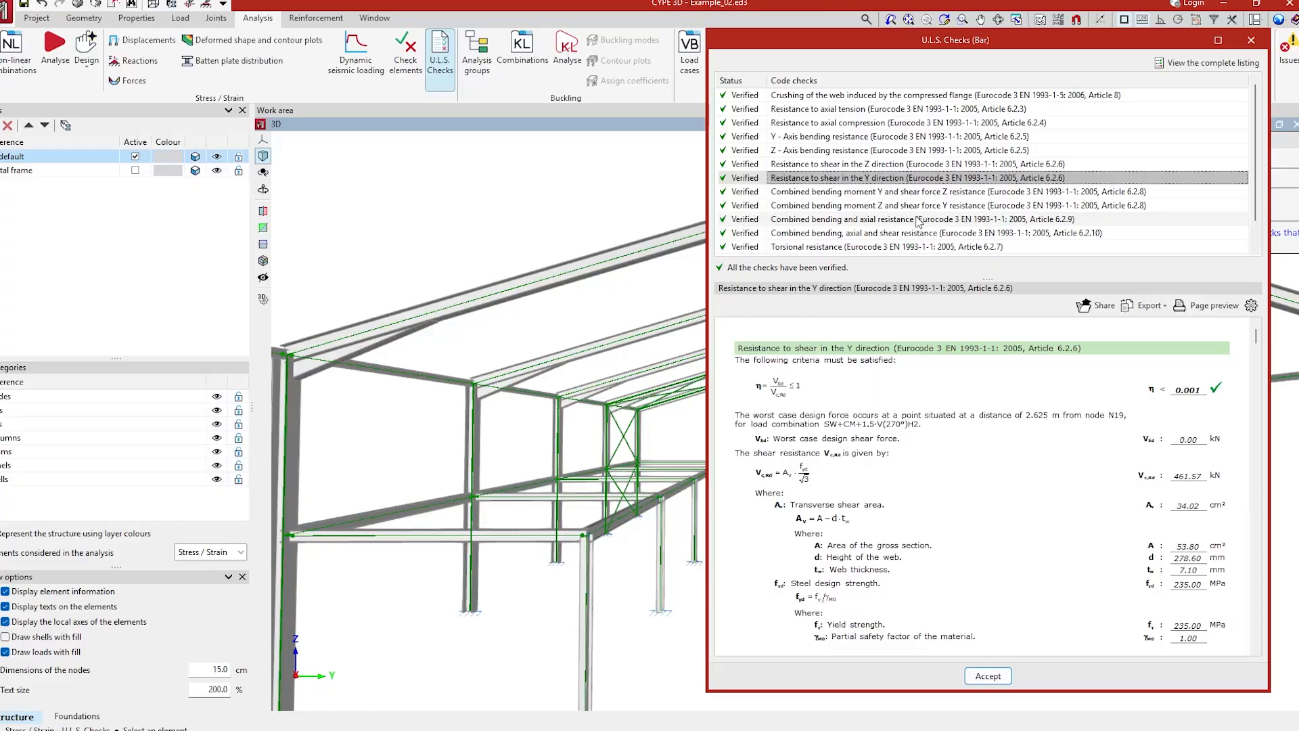
Show the combined bending and axial check, then the connection's 3D joint model
click(910, 219)
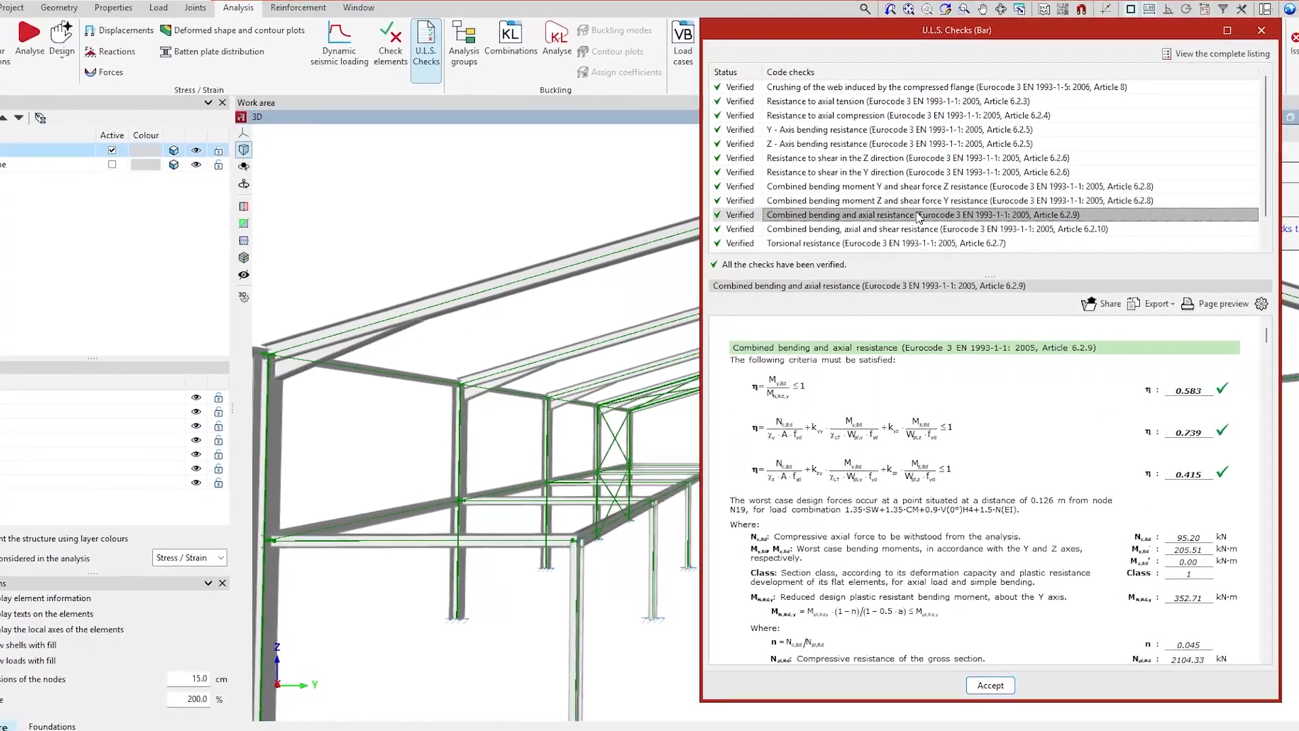
click(988, 685)
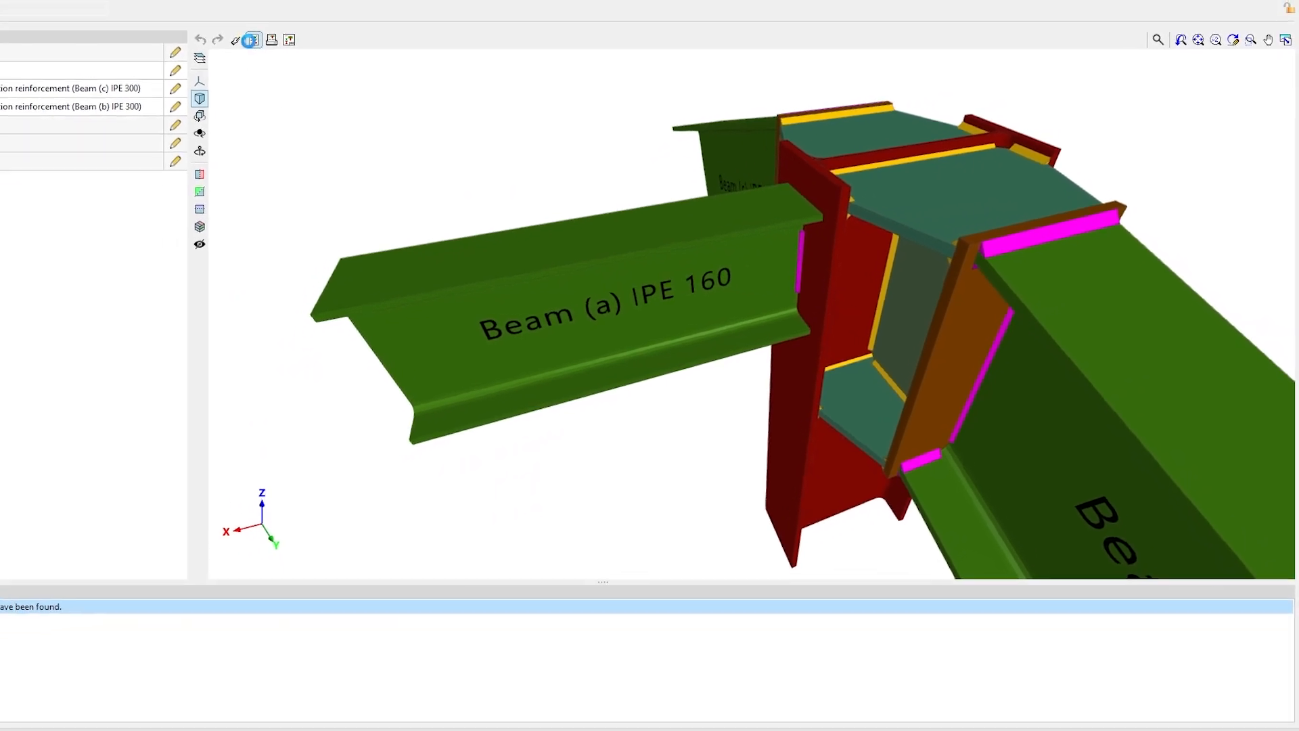
Share the structure to BIMserver.center as 'Structure' and view its glTF and IFC files
click(322, 61)
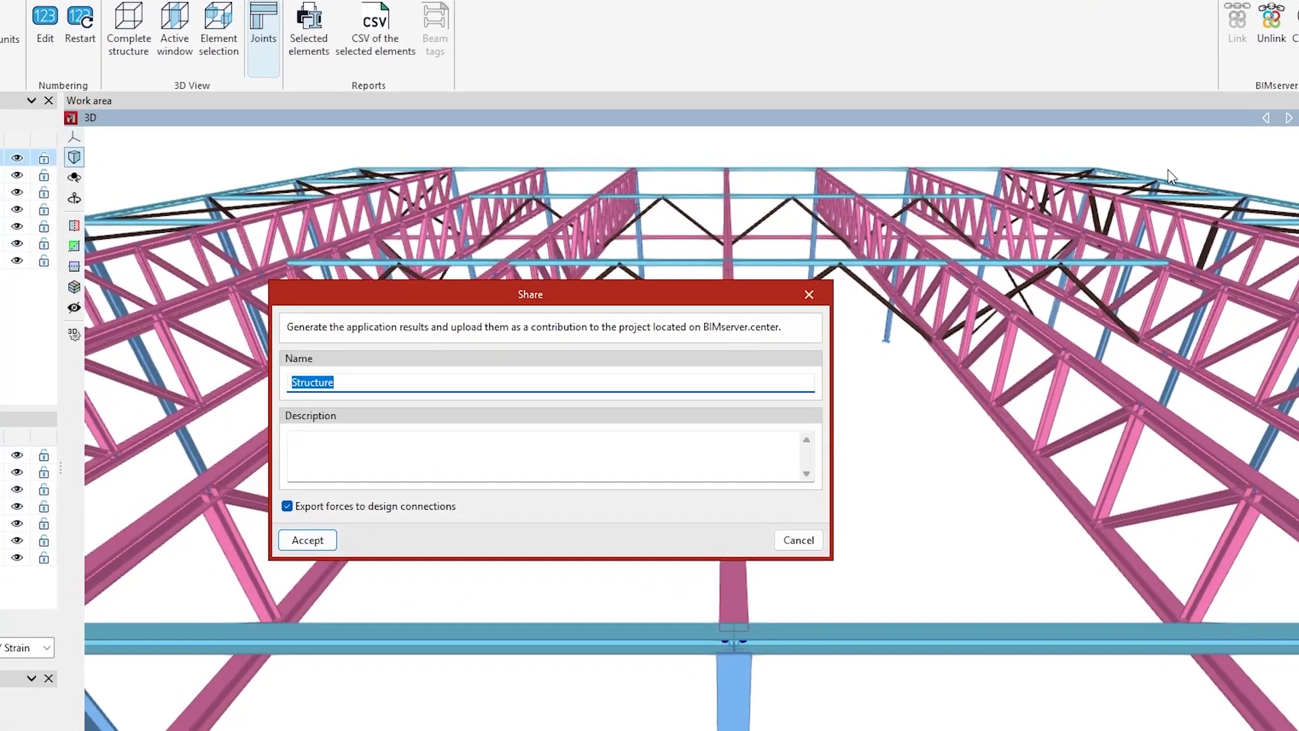
click(307, 540)
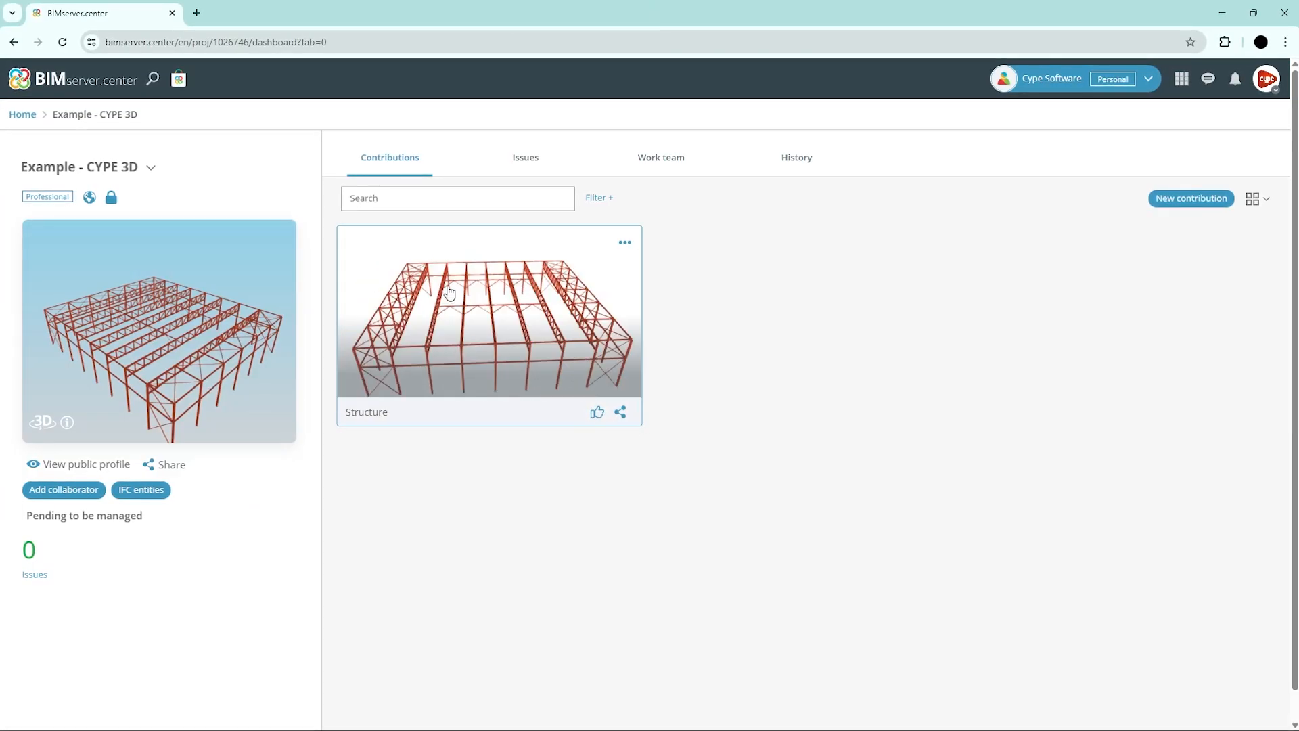
click(488, 311)
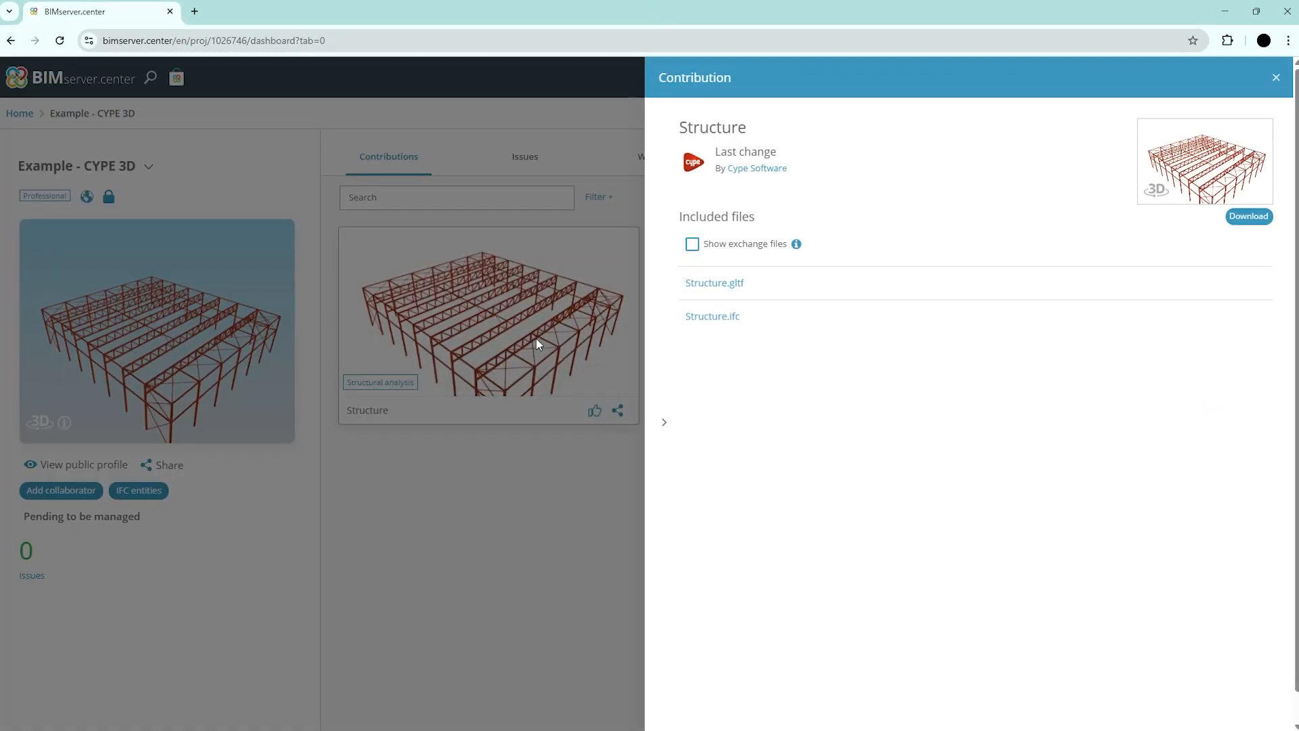